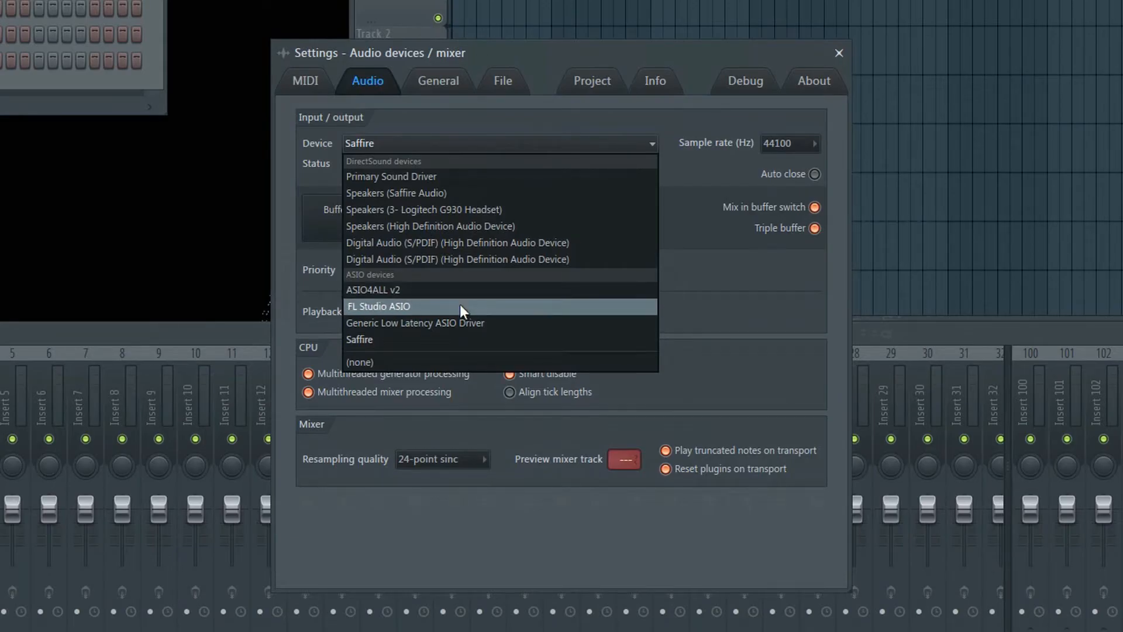
mouse_move(444, 322)
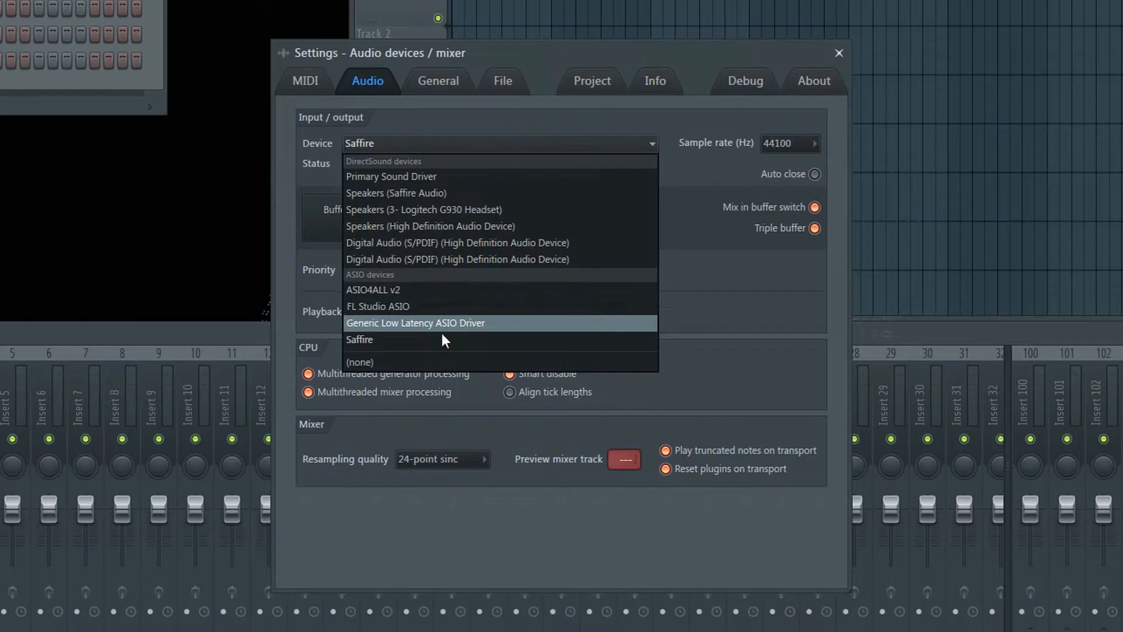
- Select Saffire as FL Studio's audio device in Audio settings
left_click(360, 339)
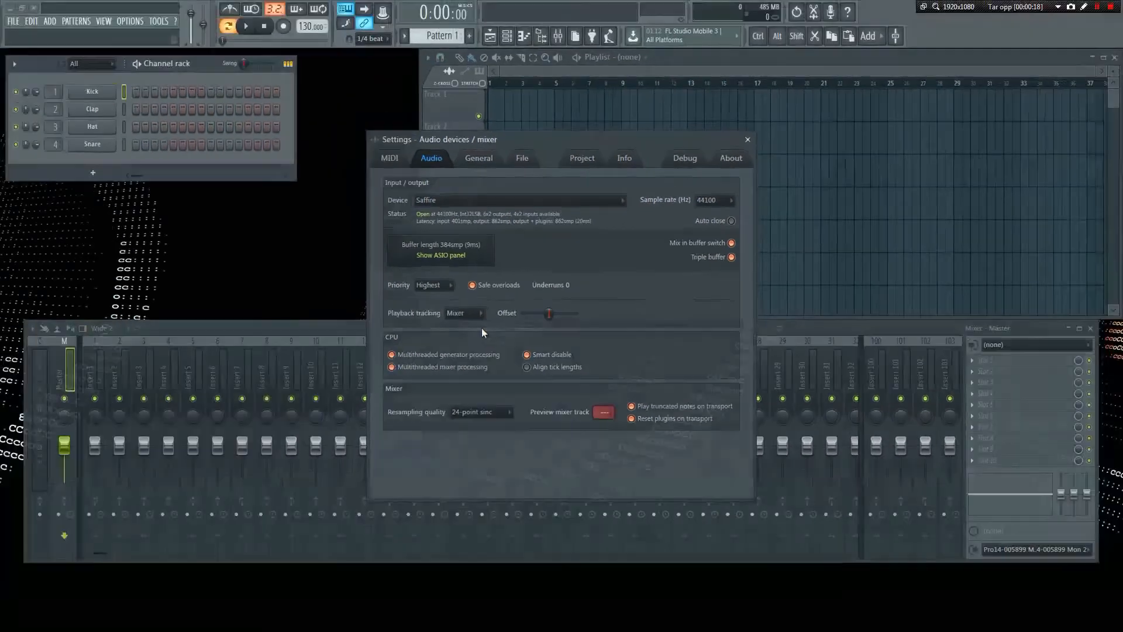
- Close the Audio settings window
left_click(747, 139)
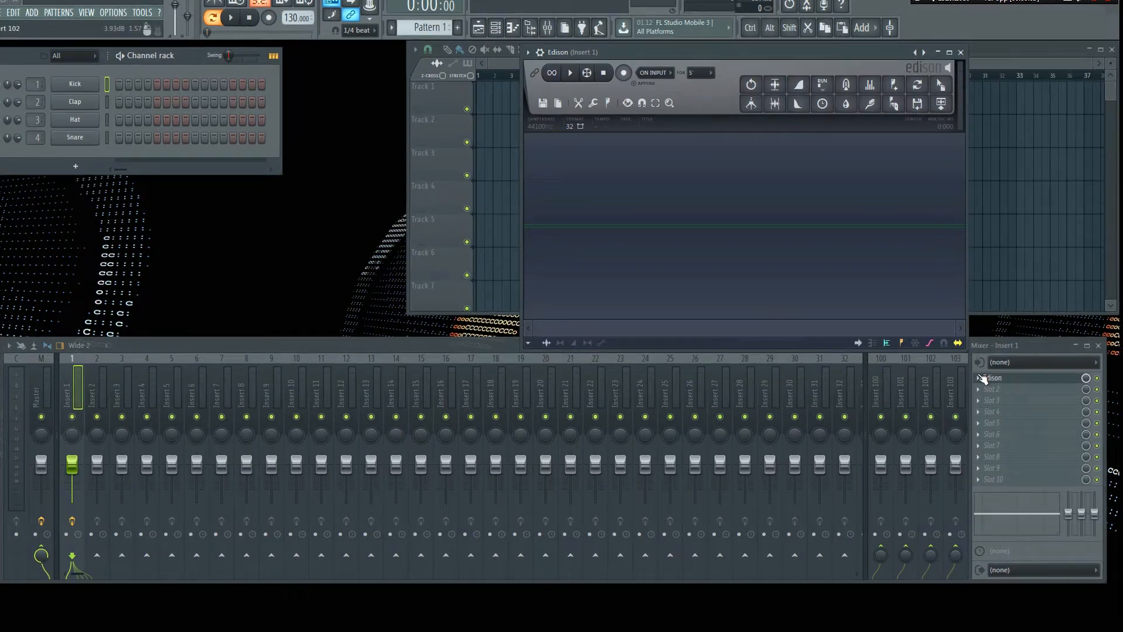
- Set Insert 1's input to Loop 1 - Loop 2 and lower its fader to about 81%
left_click(1035, 362)
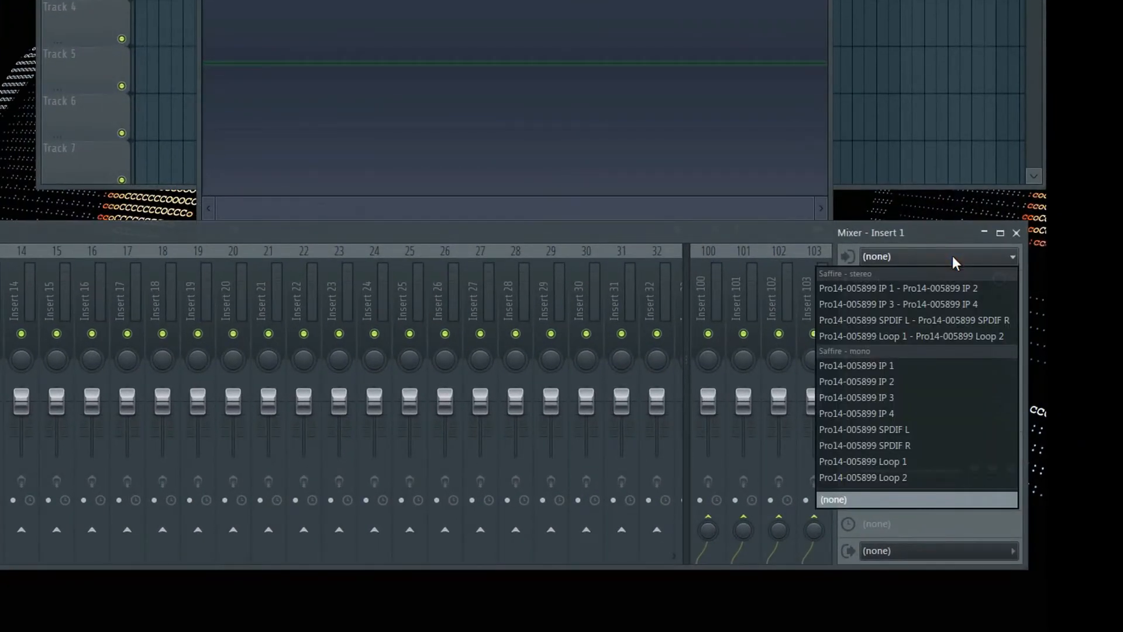
mouse_move(916, 336)
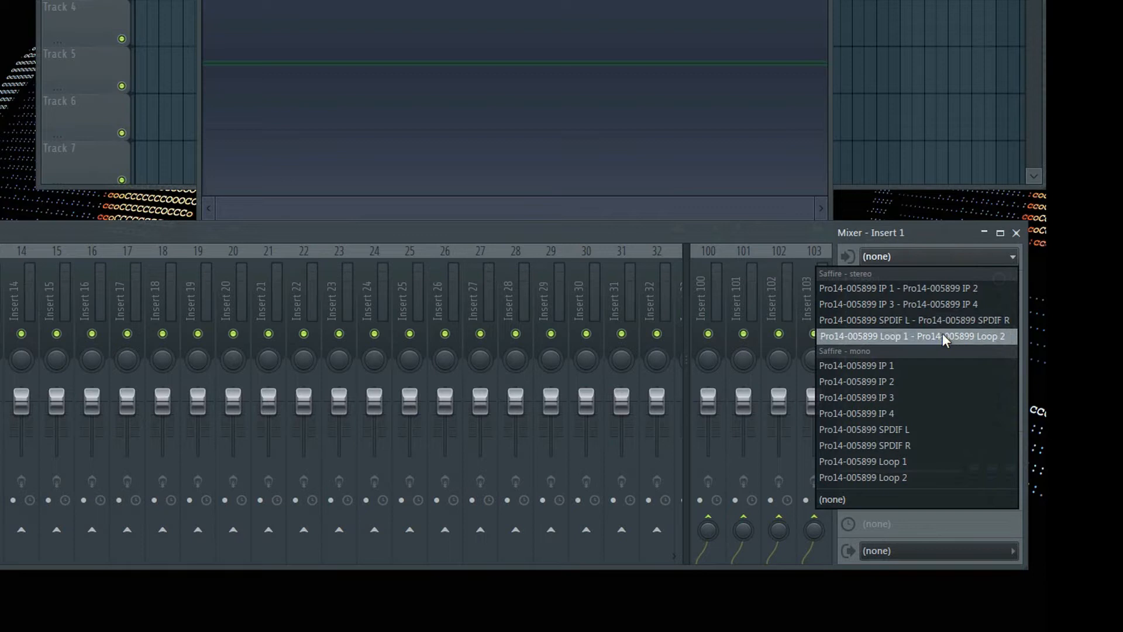
left_click(915, 336)
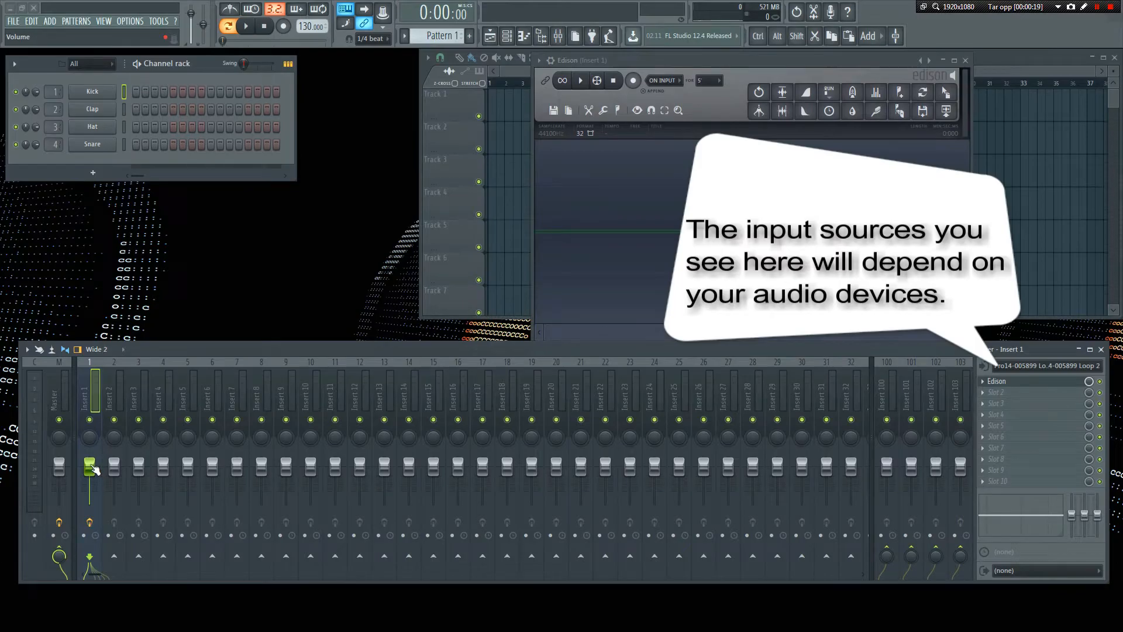
left_click_drag(89, 464, 89, 476)
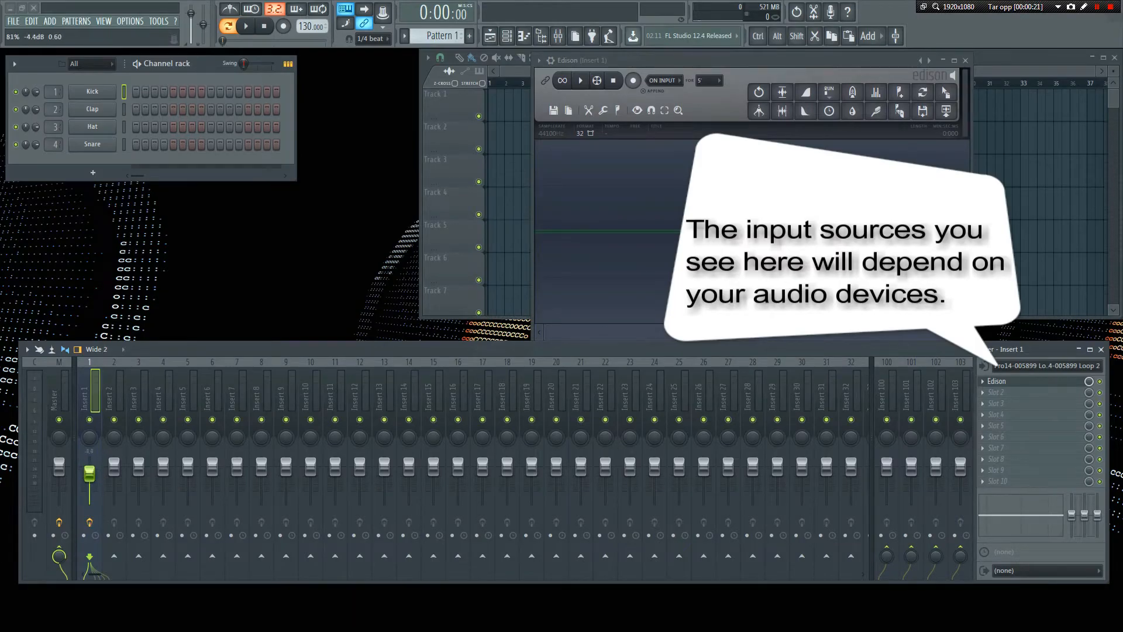
left_click_drag(89, 476, 89, 487)
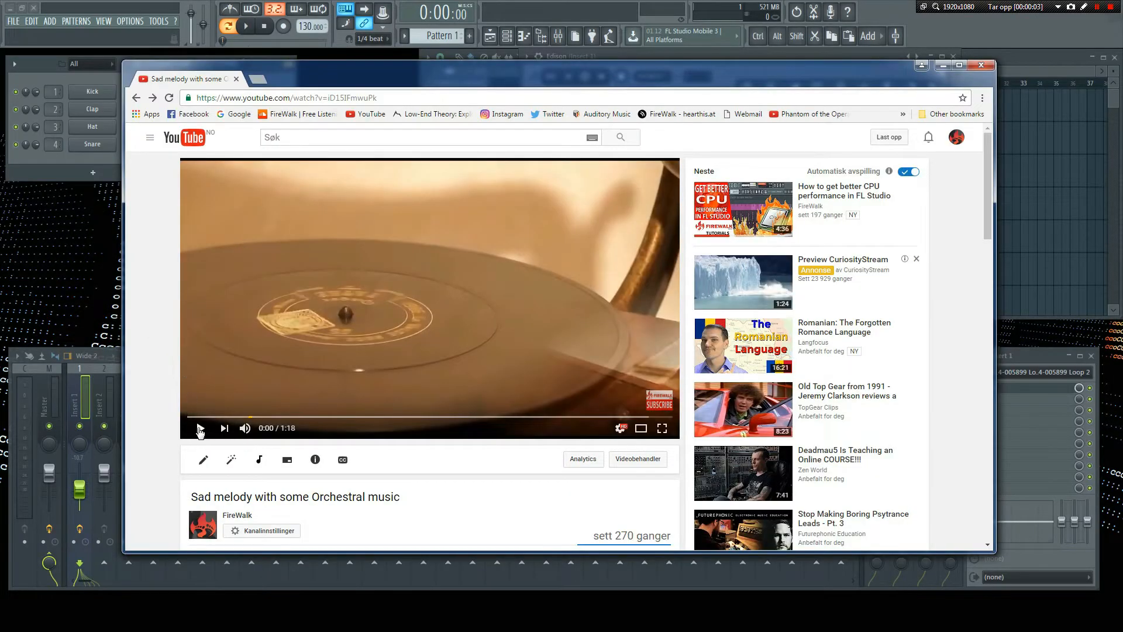
- Play the 'Sad melody with some Orchestral music' YouTube video
left_click(200, 427)
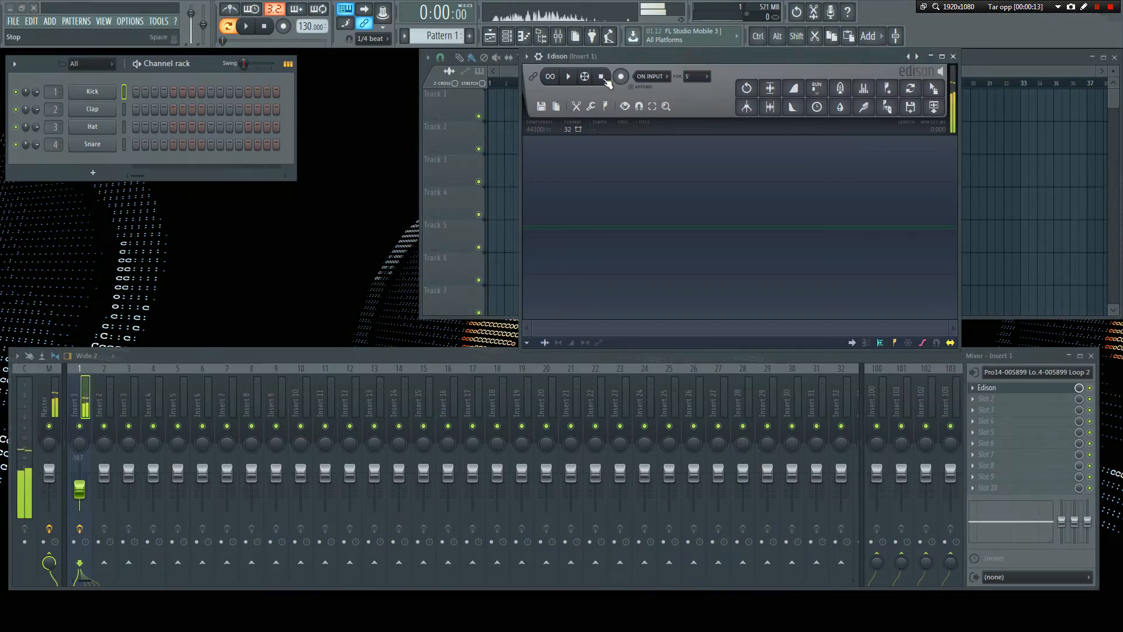
- Record the incoming YouTube audio in Edison, then stop recording
left_click(620, 76)
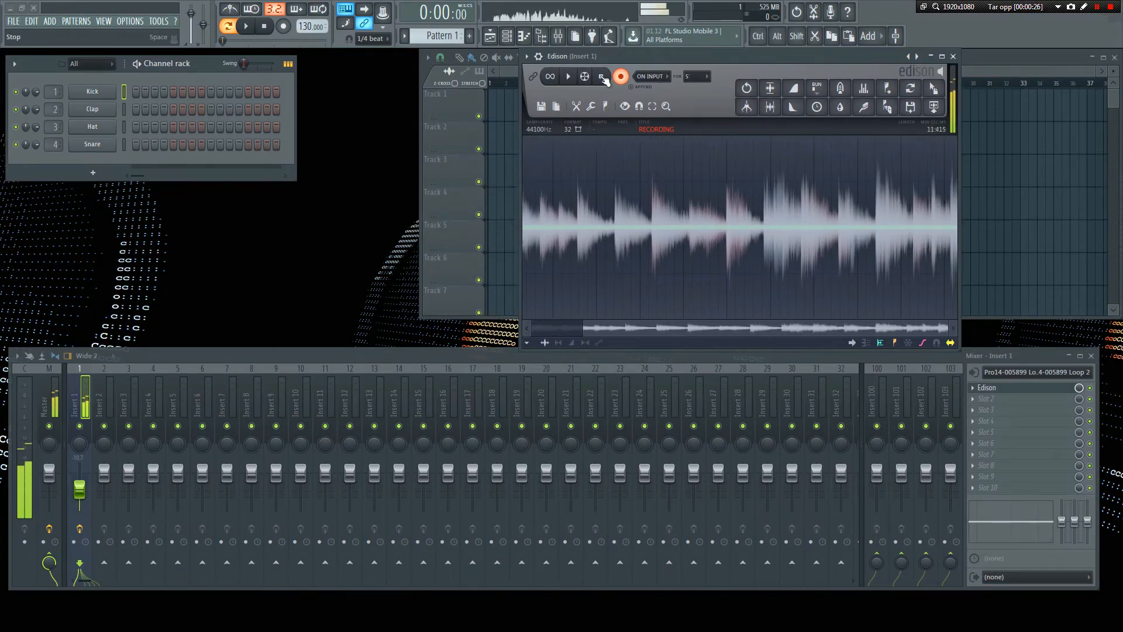
left_click(600, 77)
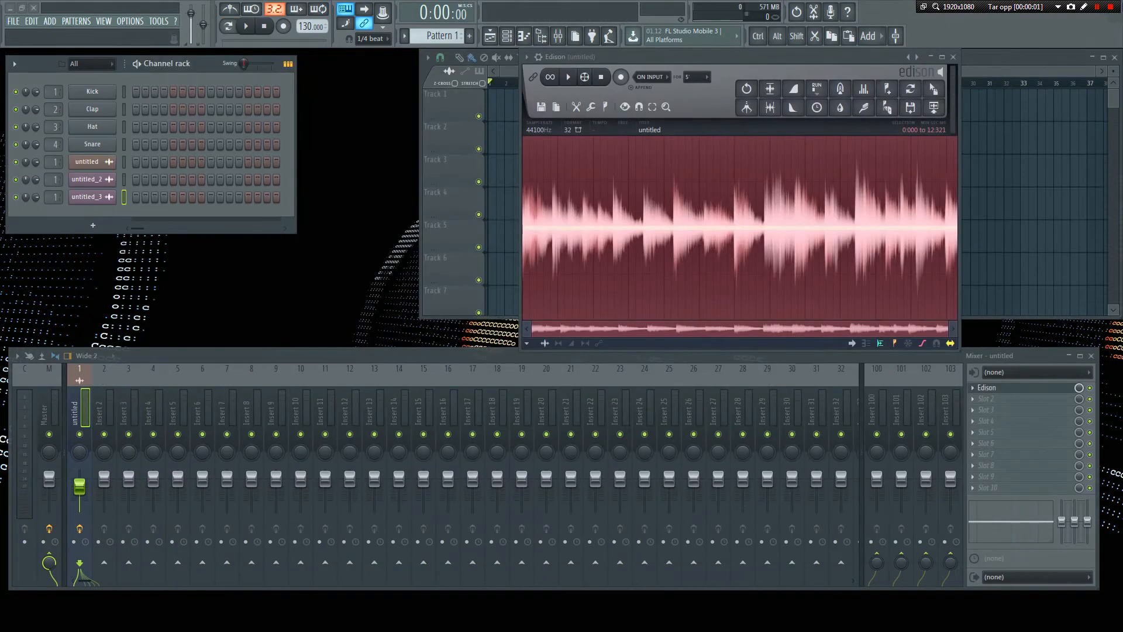
- Select all audio in Edison and send it to the playlist as an audio clip
left_click(568, 76)
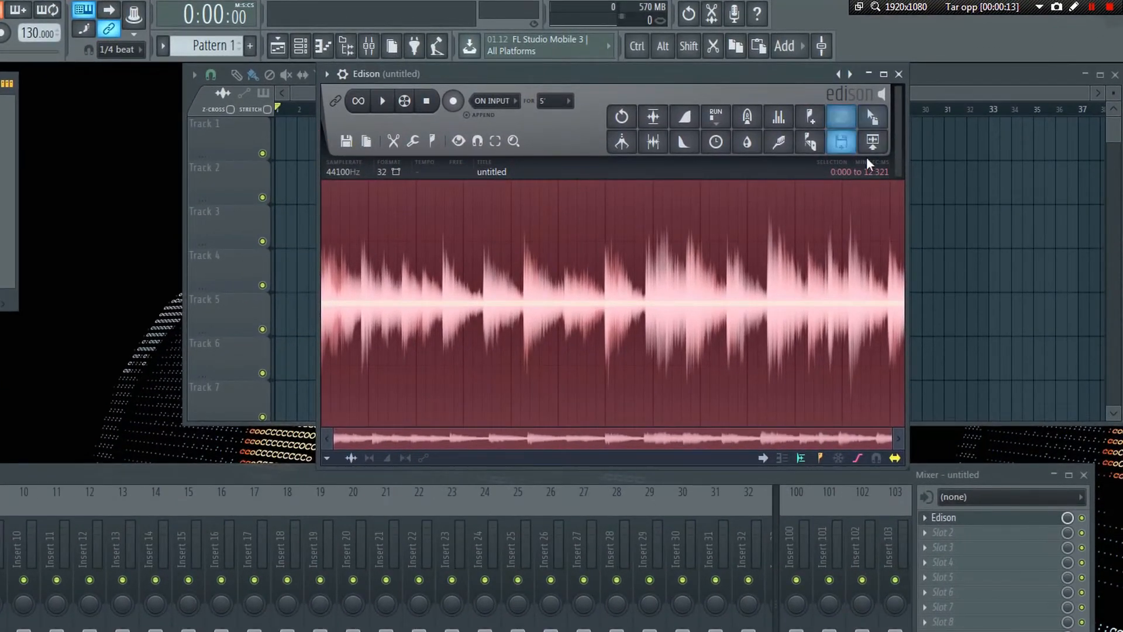
left_click(873, 141)
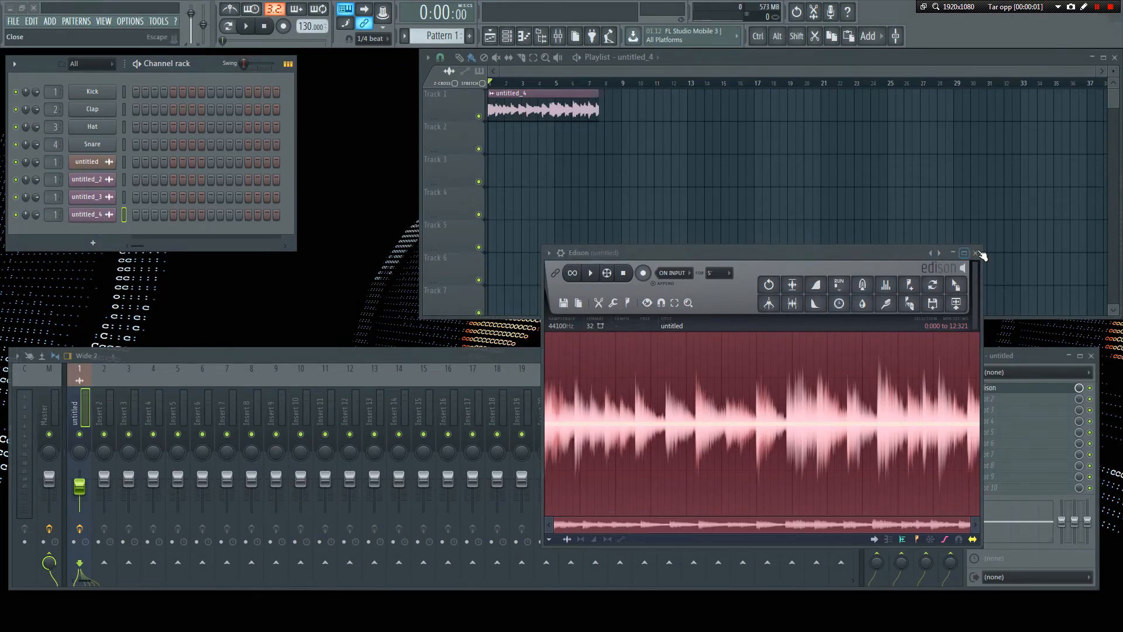
- Close the Edison window, keeping the untitled_4 clip on Track 1
left_click(980, 253)
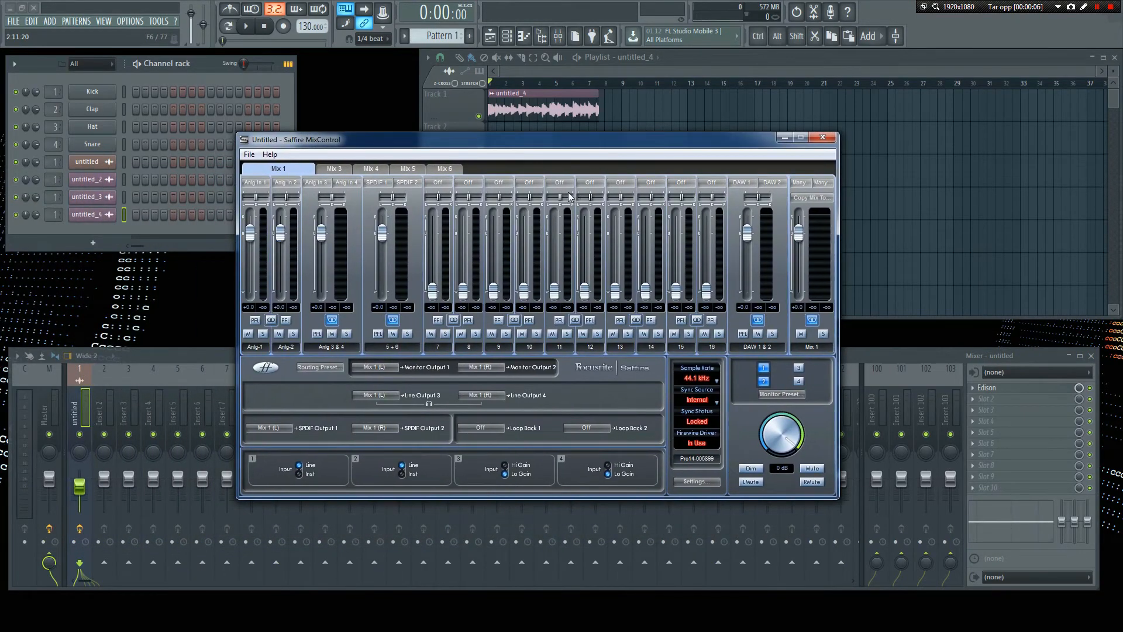
- Apply the Loopback routing preset in Saffire MixControl
left_click(319, 367)
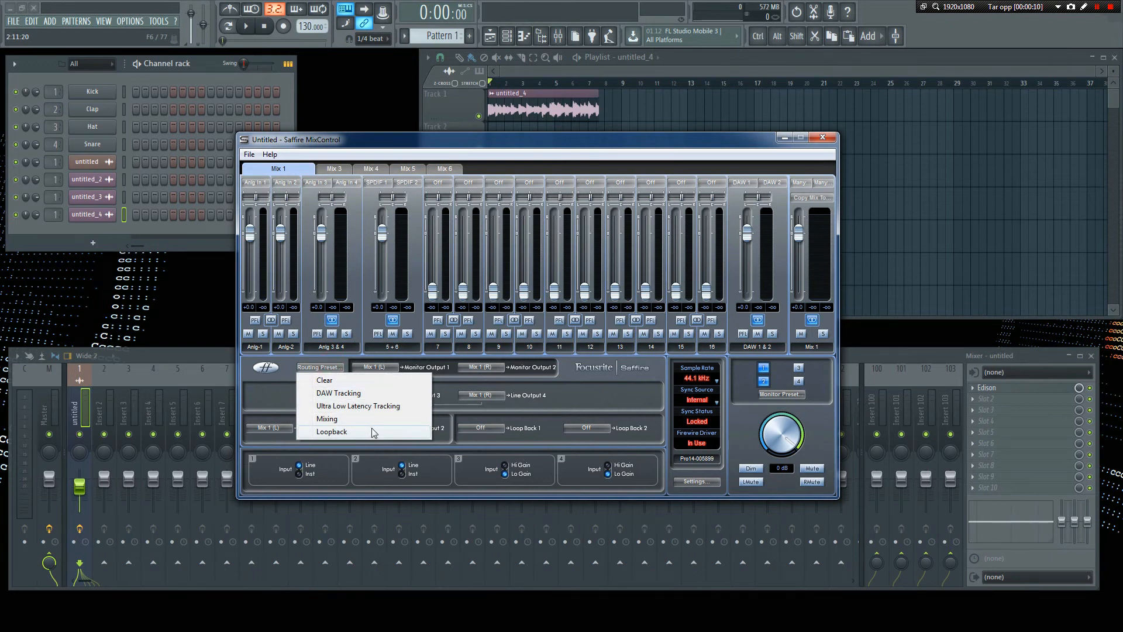
left_click(323, 380)
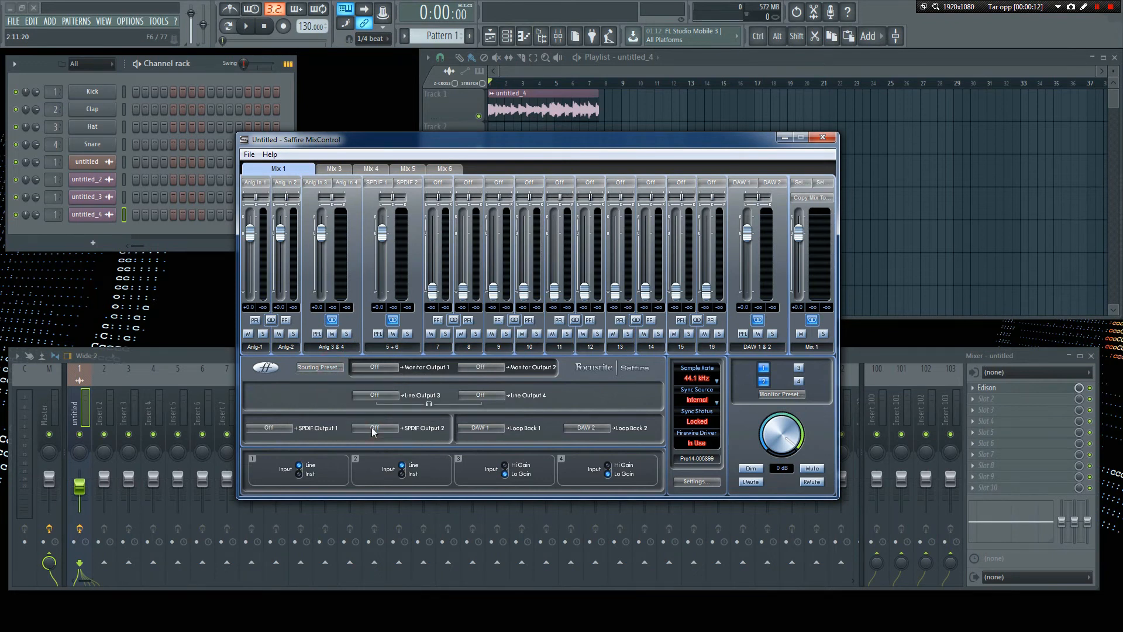